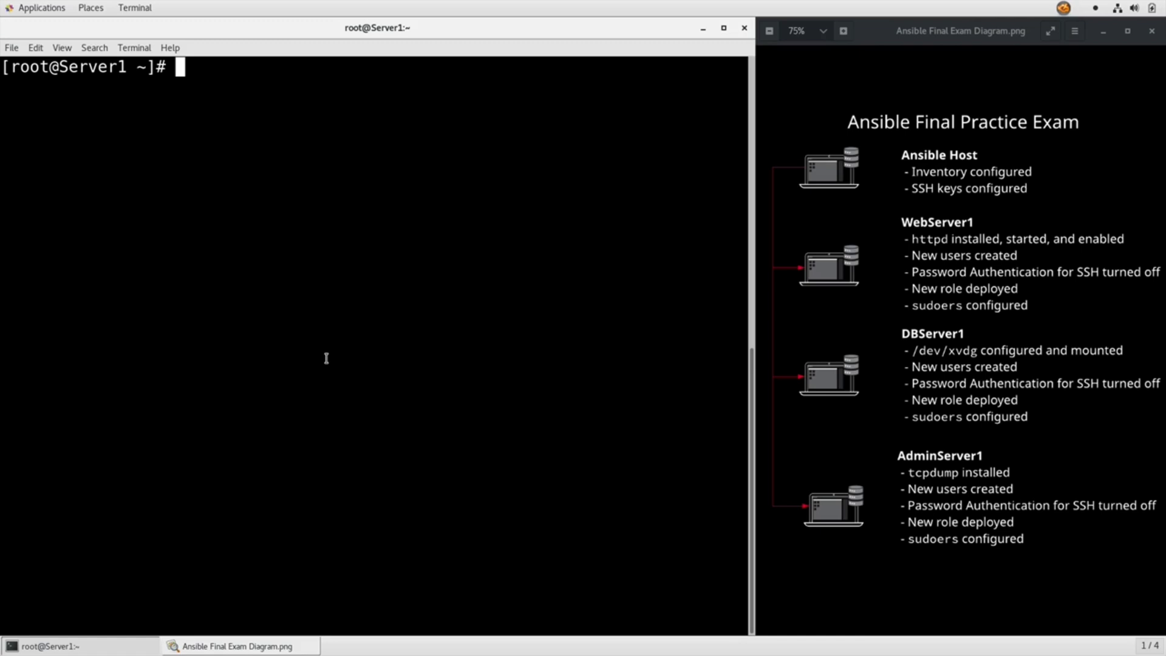
Step: Create and open the new script file facts.sh in vim
text(vim)
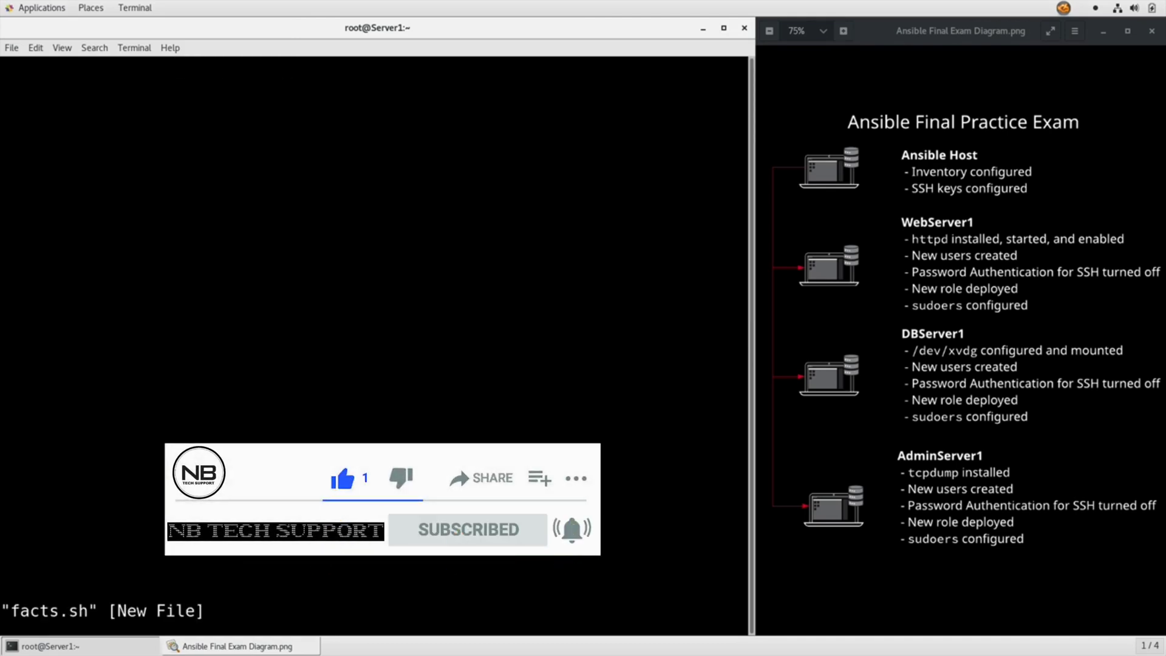
Step: Write a #!/bin/bash loop over dbserver1, webserver1, adminserver1 running ansible -m setup into /tmp/$i_facts
text(#!)
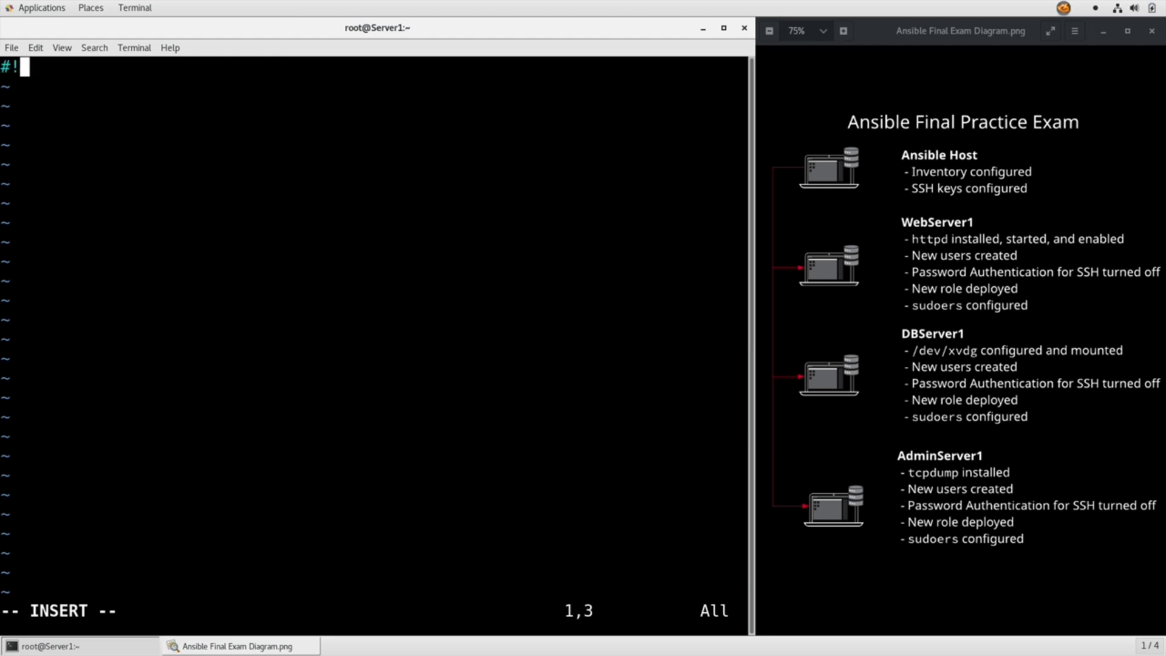
text(/bin/bash)
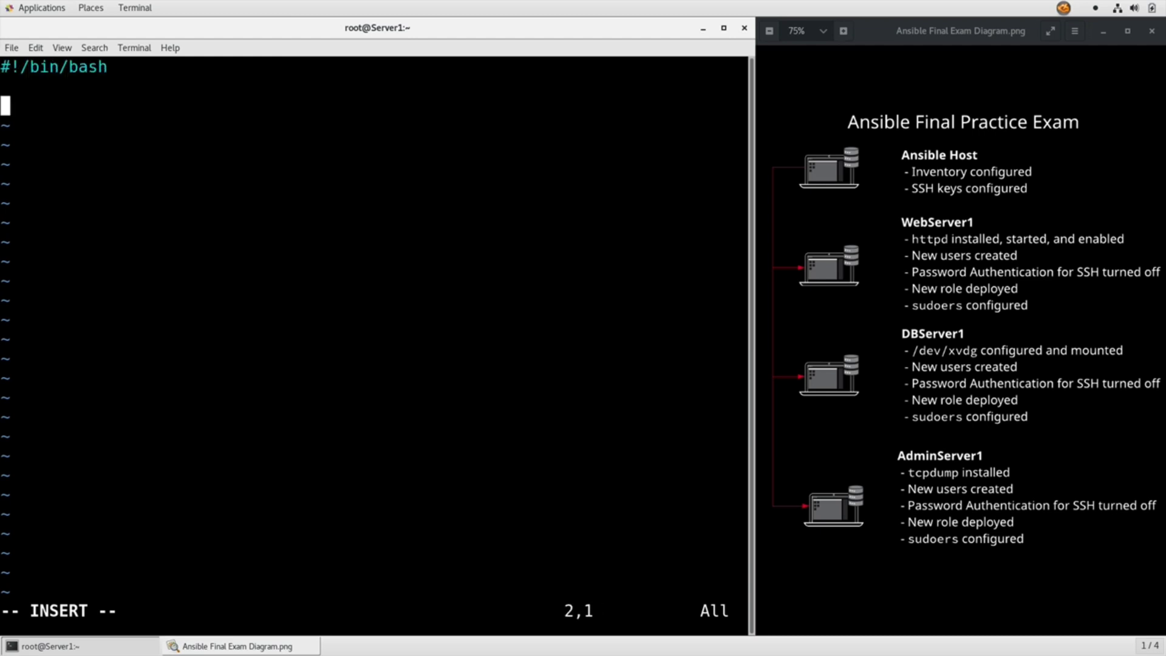
text(for i)
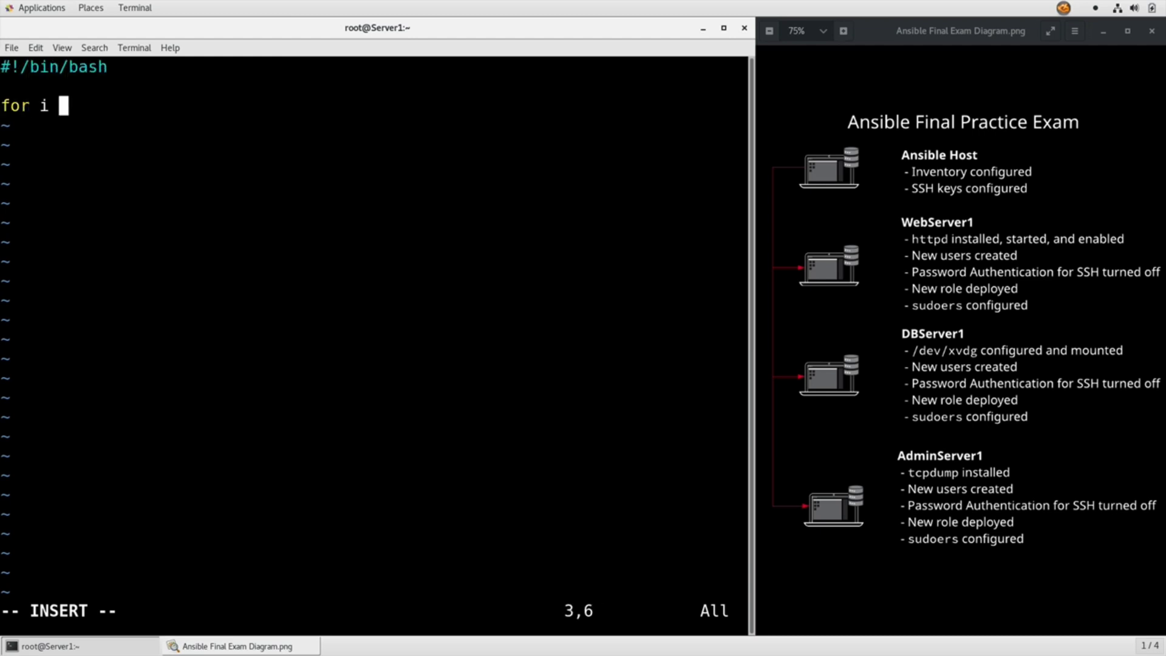
text(in dbserver1 w)
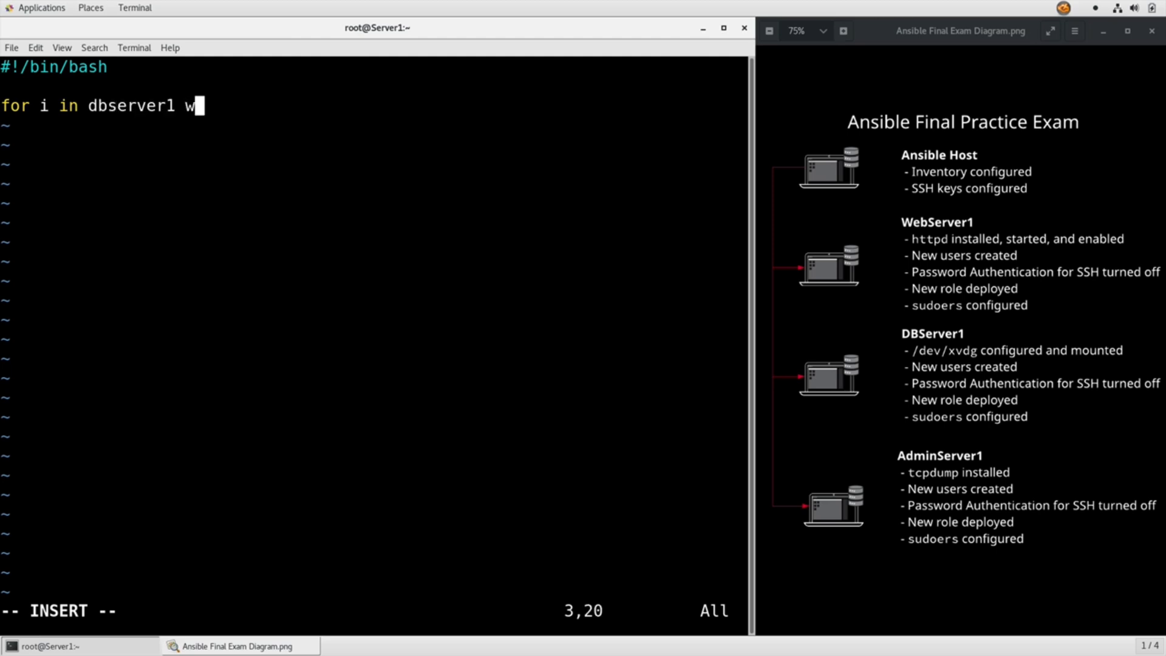
text(ebserver1 adminserver1)
text(ans)
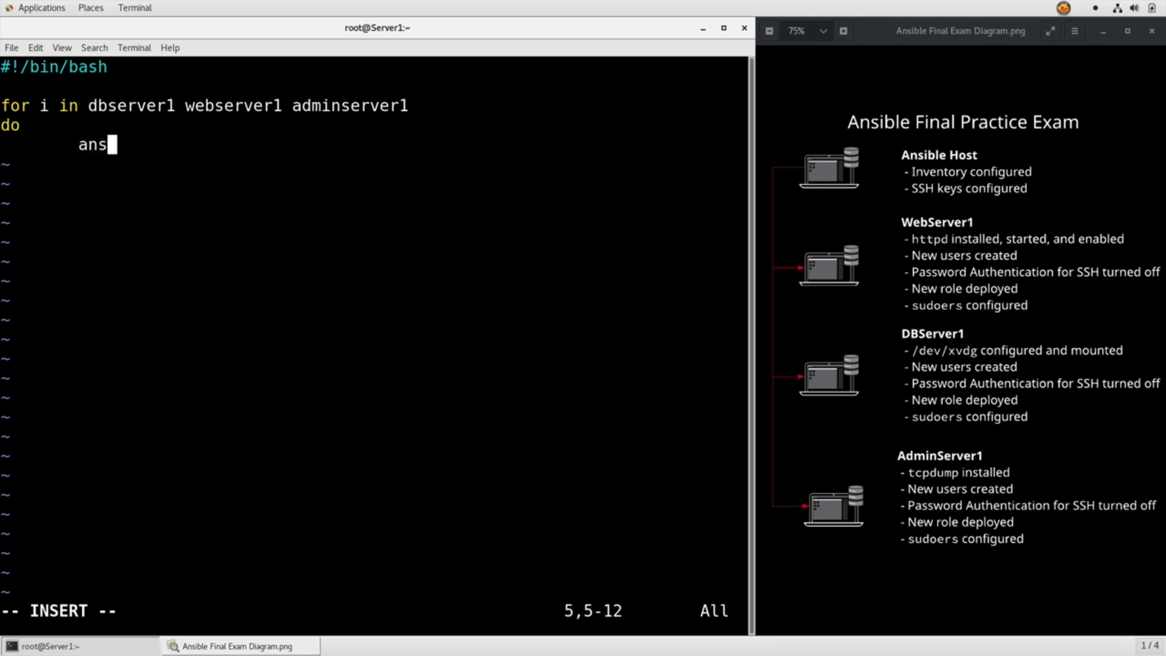
text(ible -m setup)
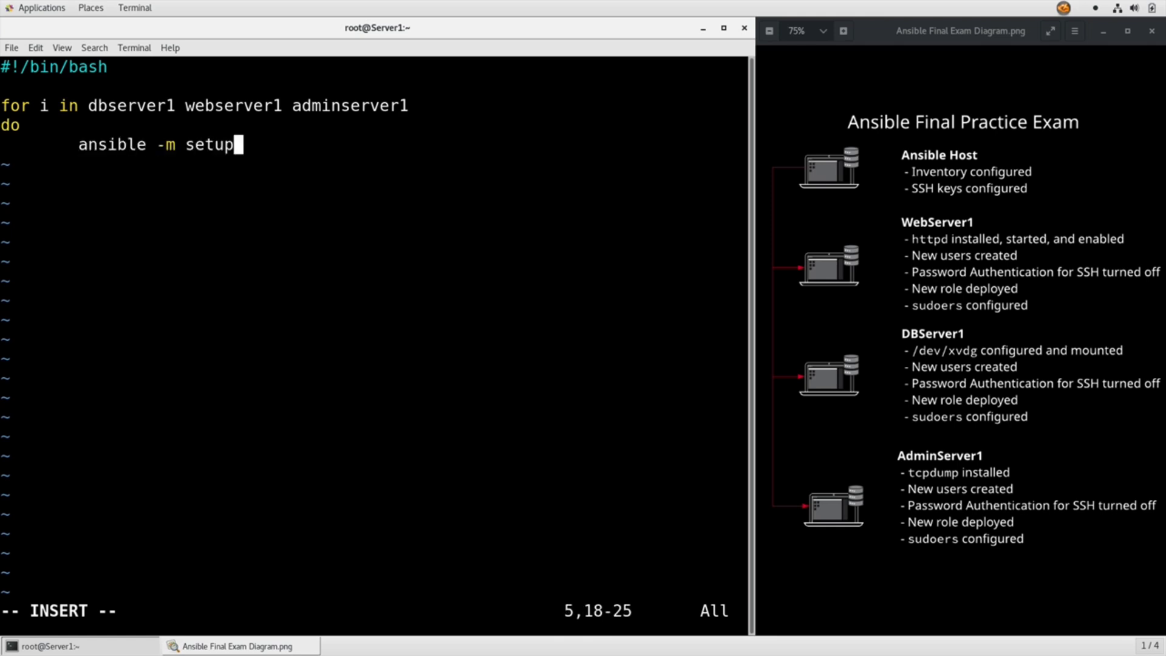
text($i >)
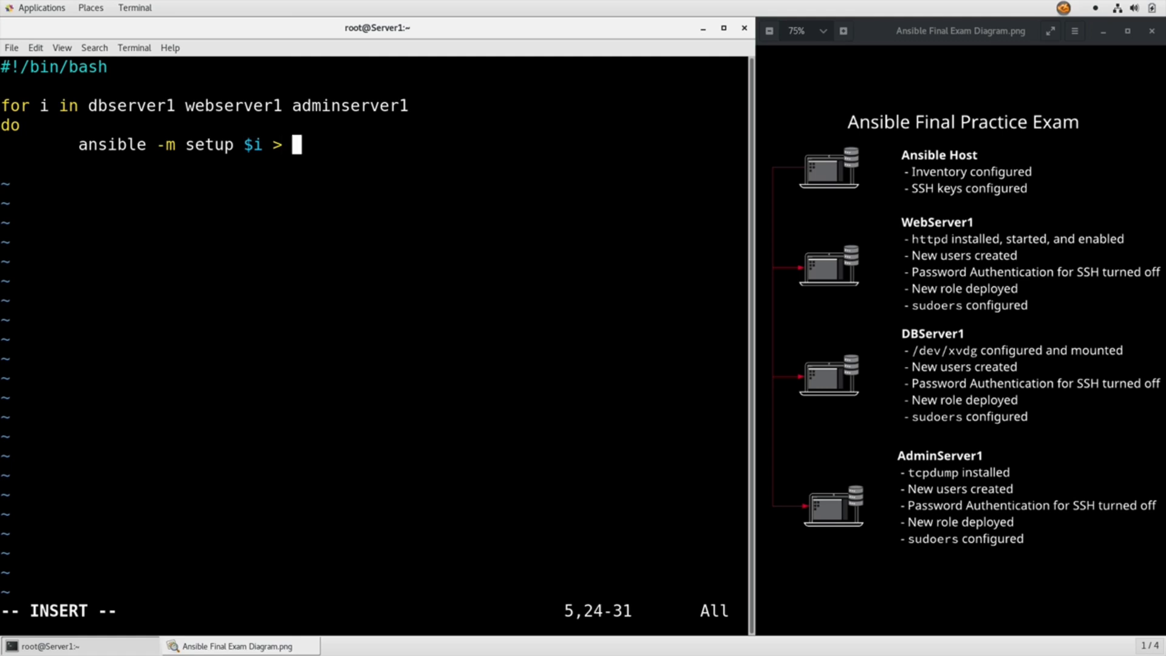
text(/tmp/)
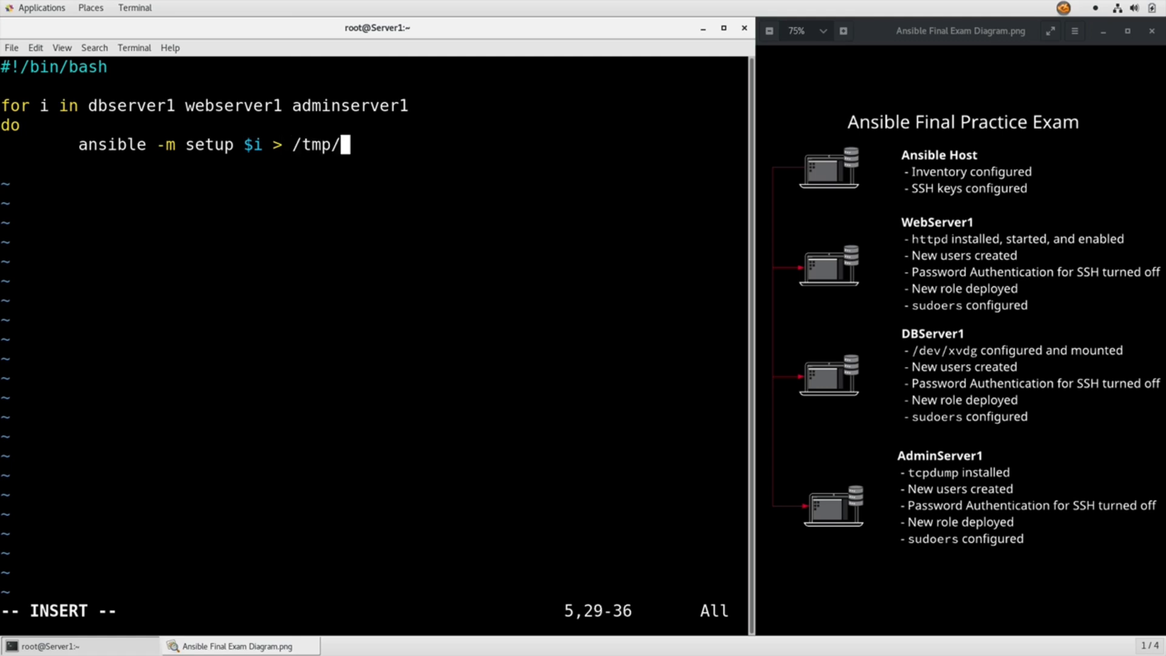
text($i_facts)
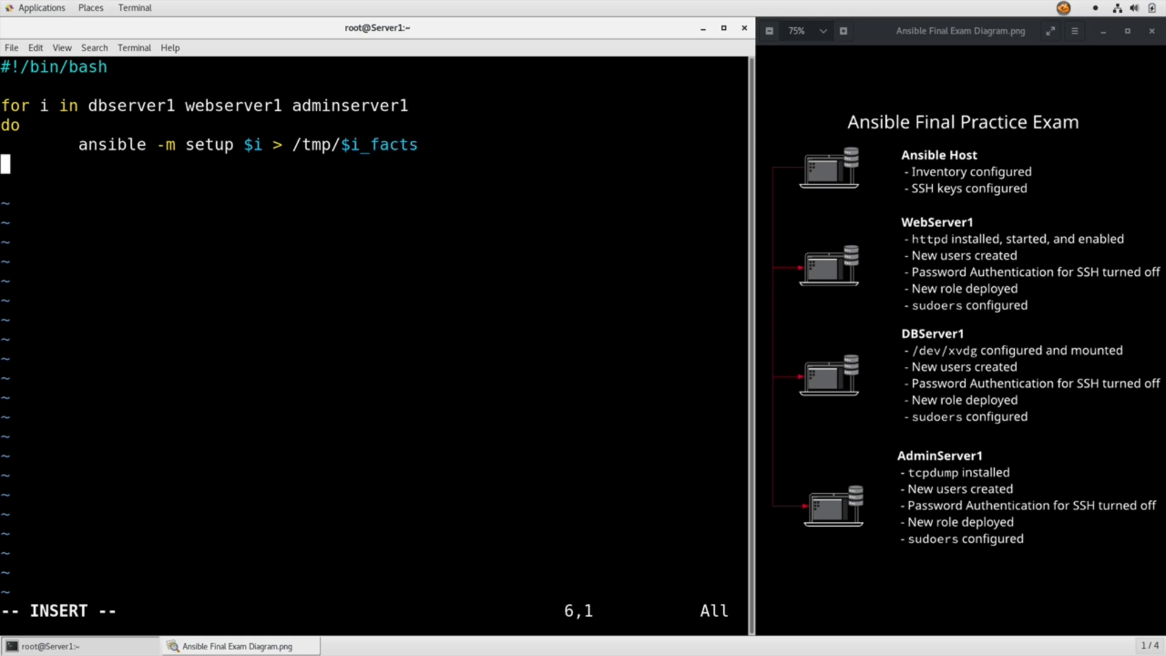
text(done)
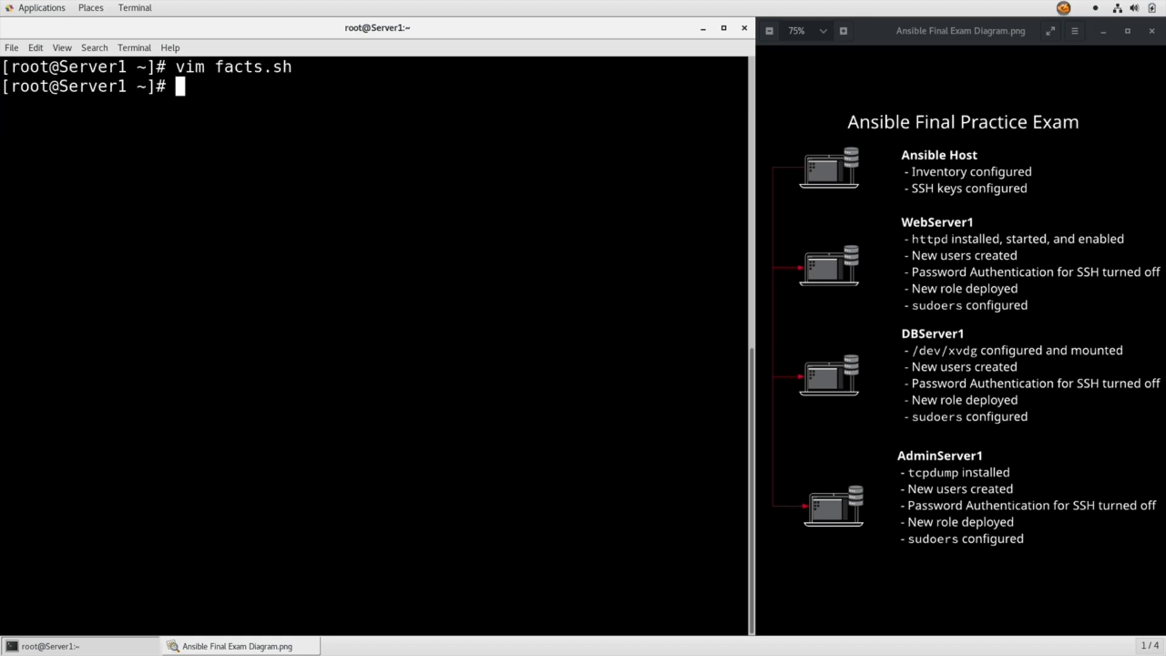
Step: Make facts.sh executable, run it, and reopen it in vim after the errors
text(chmod +x)
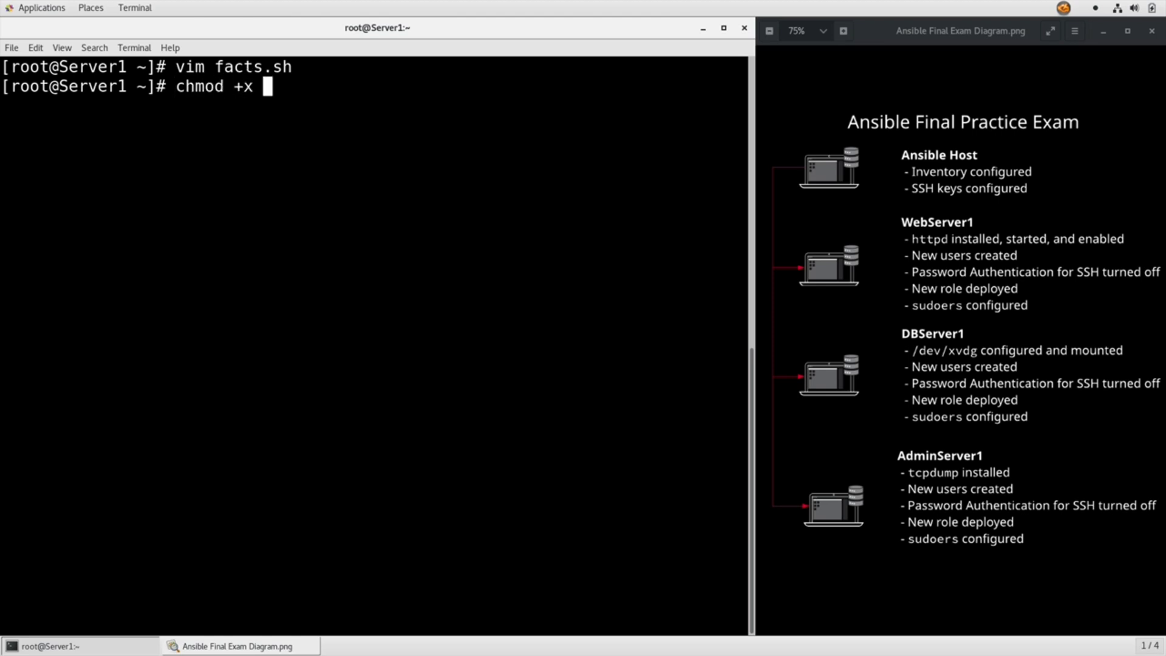
text(facts.sh)
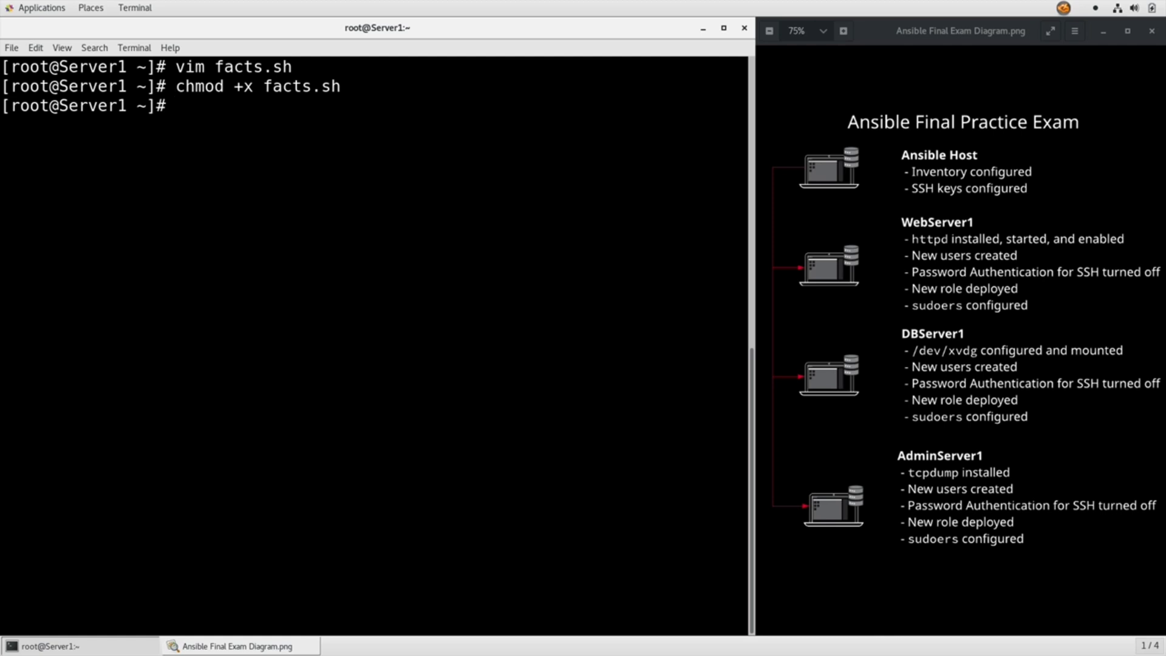
text(vim facts.sh)
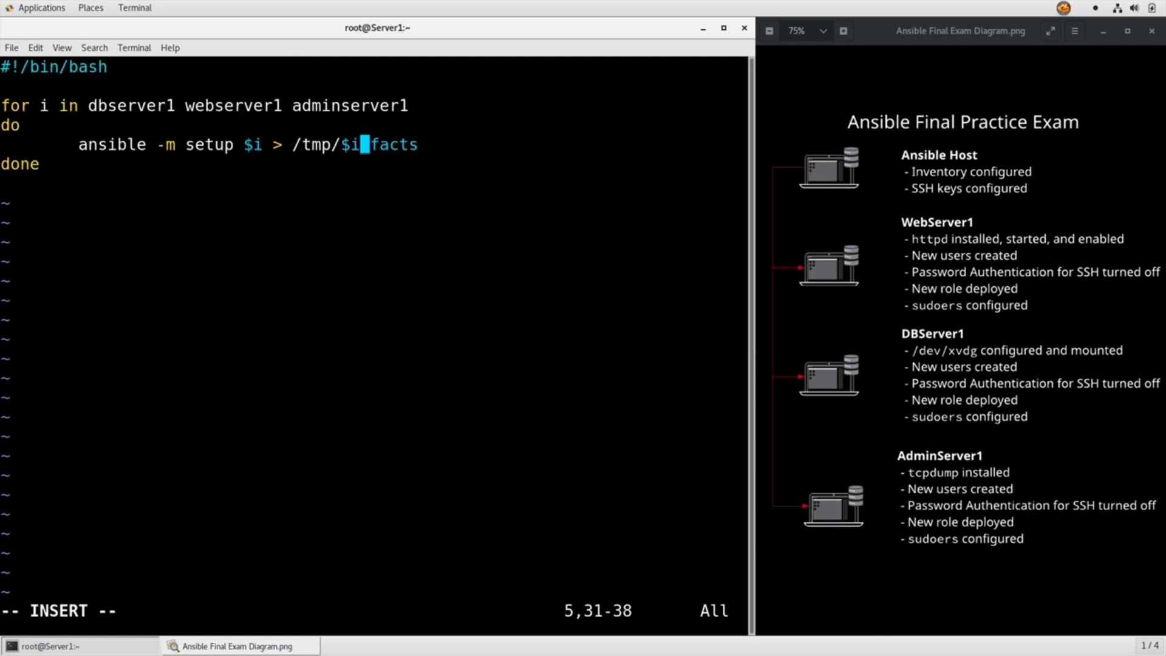
Step: Change the output path to /tmp/$i\_facts and save the script
text(\_)
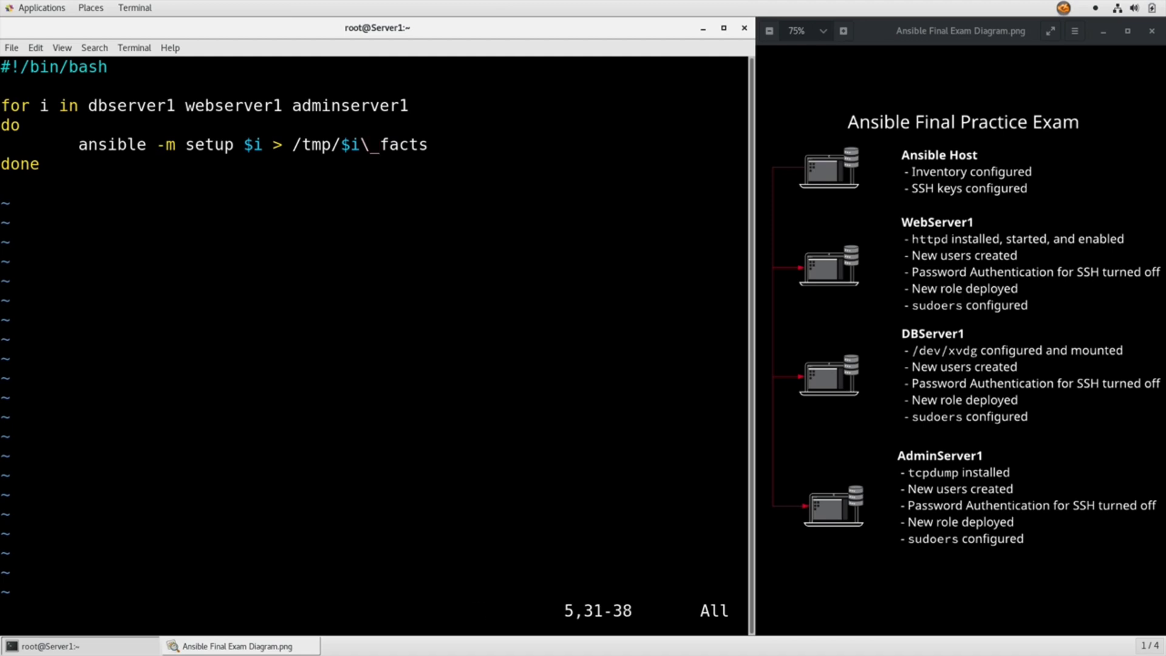
key(Return)
text(./facts.sh)
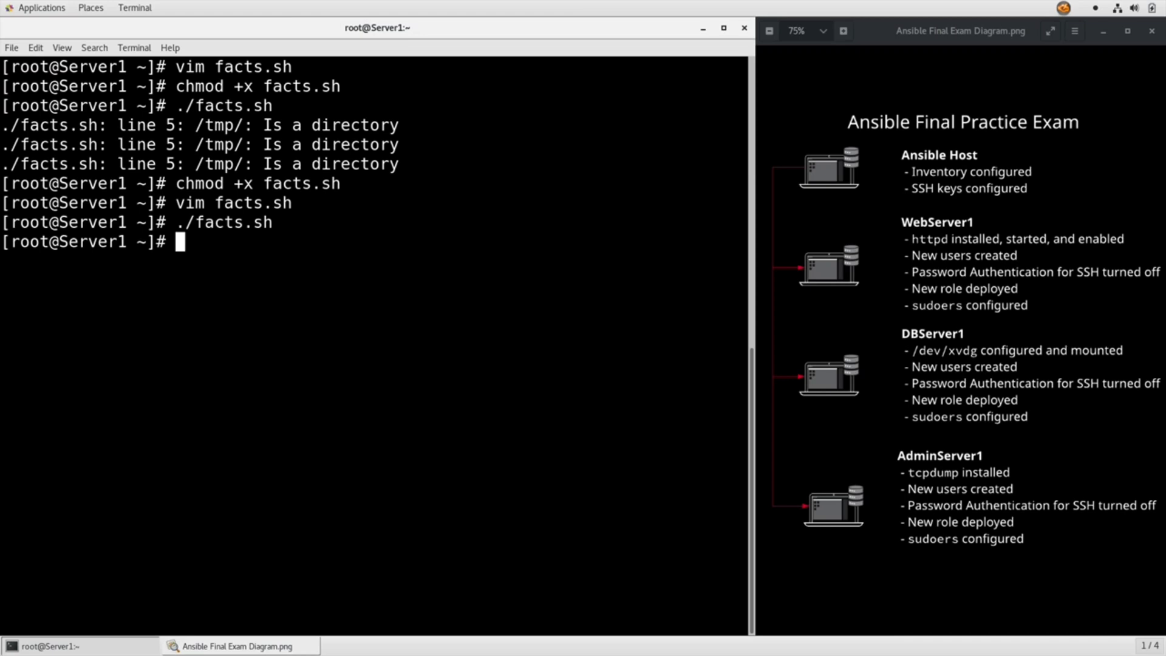
Step: List /tmp to confirm the adminserver1, dbserver1 and webserver1 _facts files
text(ls /tmp)
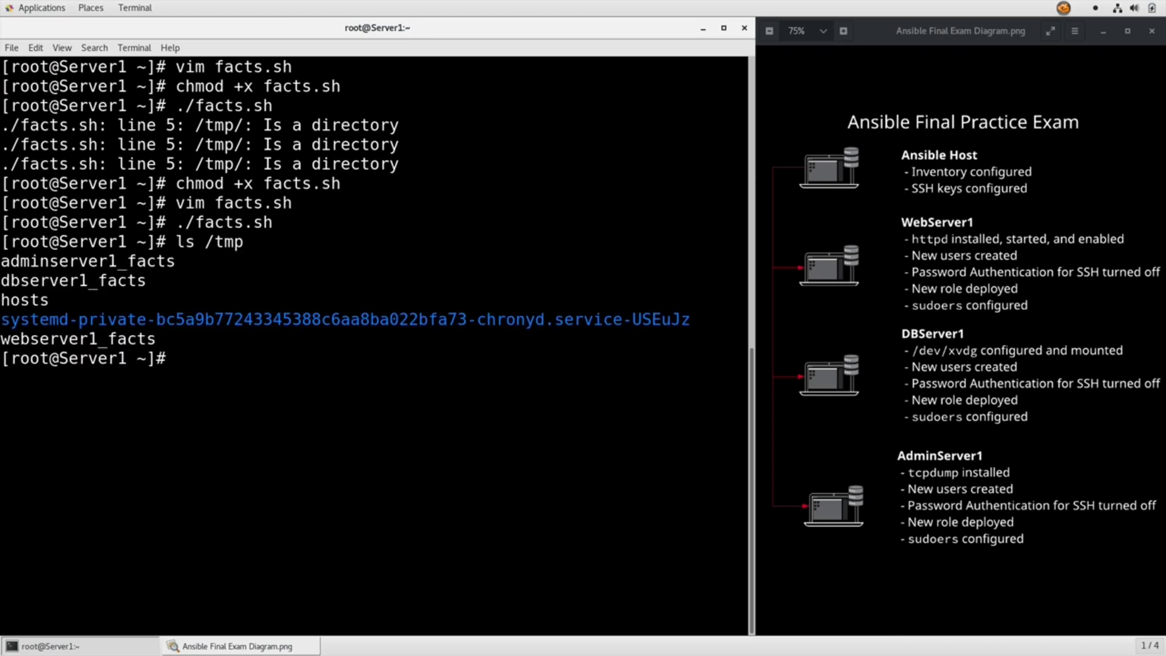